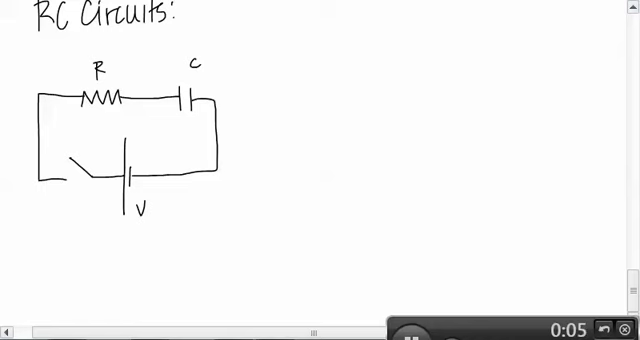
- Handwrite the note "1) switch open: i = 0" to the right of the RC circuit
{"action": "type", "text": "1)"}
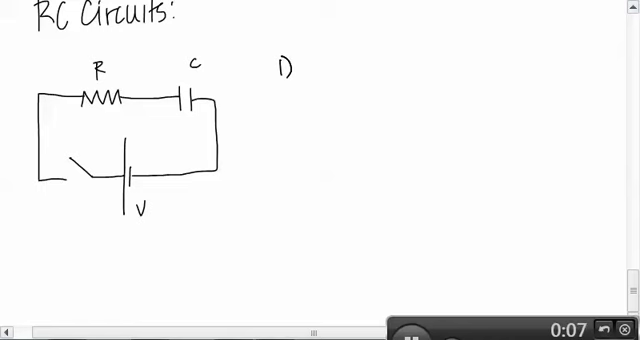
{"action": "type", "text": "S1"}
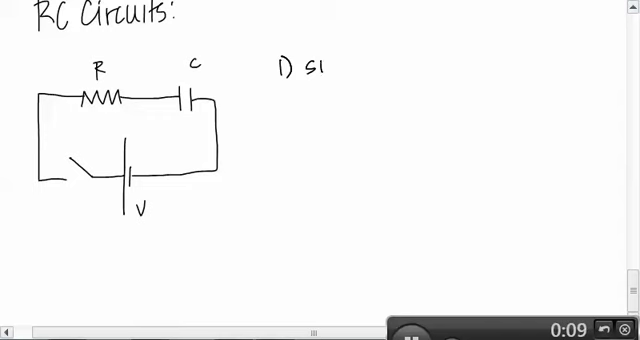
{"action": "type", "text": "witch"}
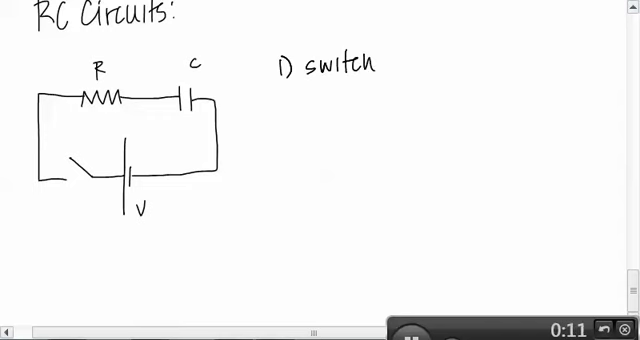
{"action": "type", "text": "open"}
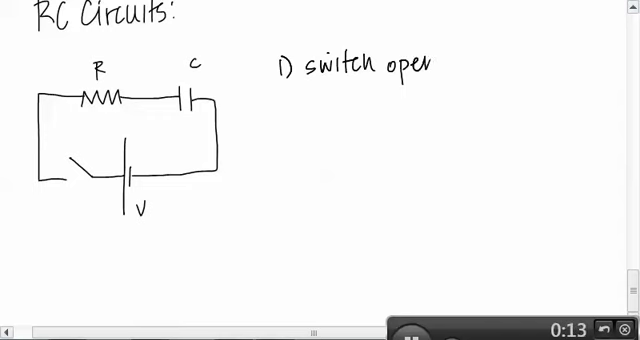
{"action": "type", "text": ": 1"}
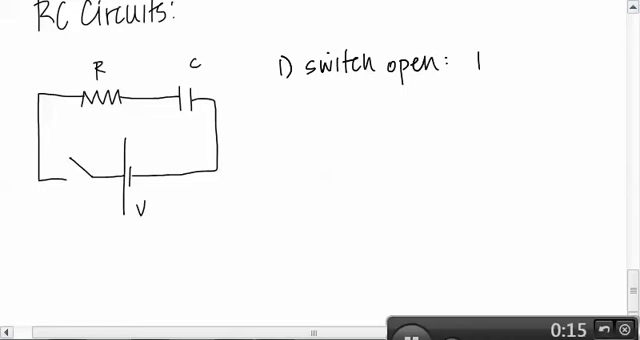
{"action": "type", "text": "i ="}
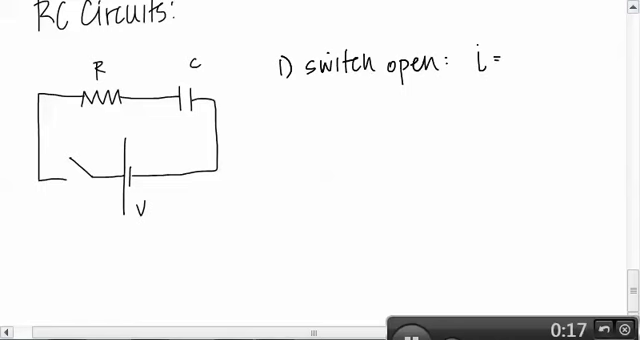
{"action": "type", "text": "0"}
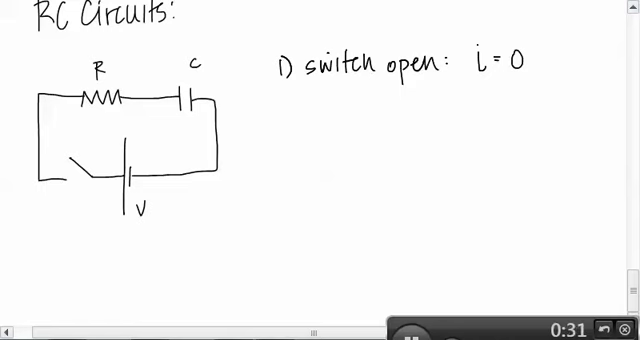
- Handwrite "2) close switch:" under the first note and "t <<" beneath it
{"action": "type", "text": "2)"}
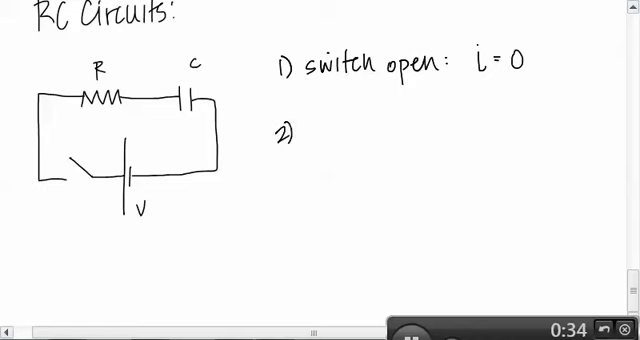
{"action": "type", "text": "close"}
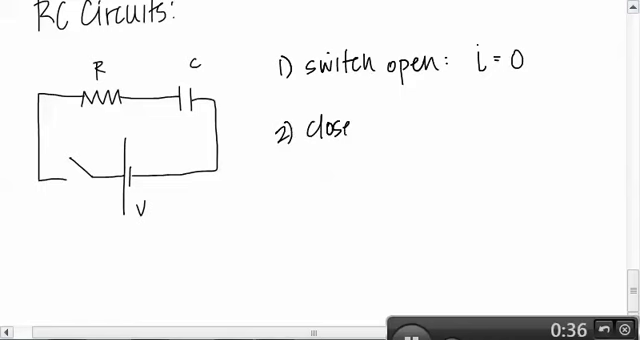
{"action": "type", "text": "switch:"}
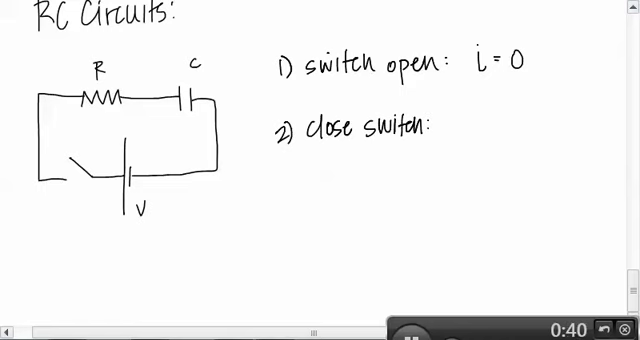
{"action": "type", "text": "t"}
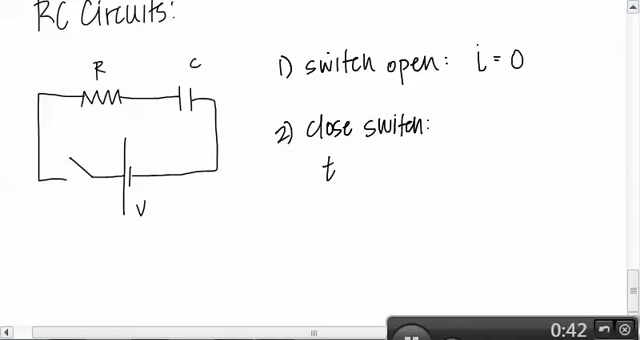
{"action": "type", "text": "<<"}
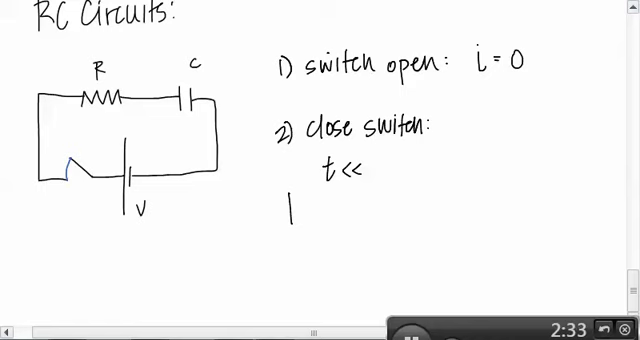
- Handwrite "Cap behaves as a wire (r)" under the "t <<" line
{"action": "type", "text": "h"}
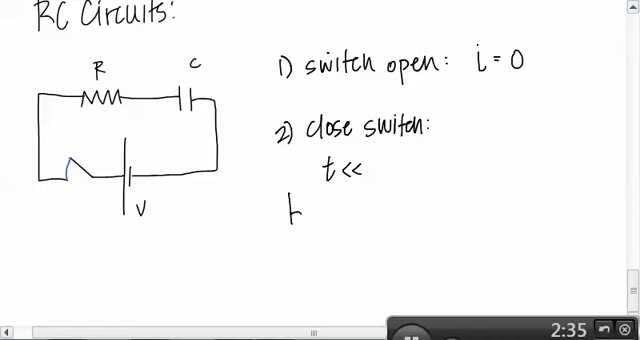
{"action": "type", "text": "behav"}
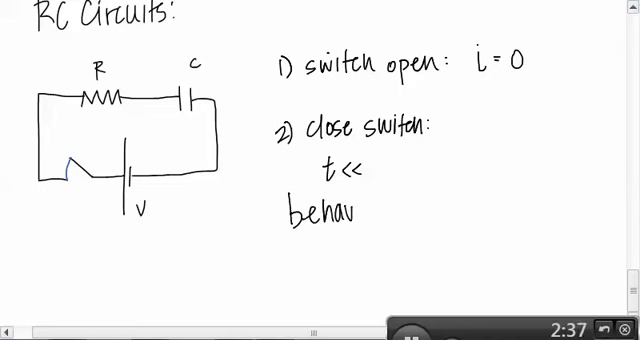
{"action": "type", "text": "Cap"}
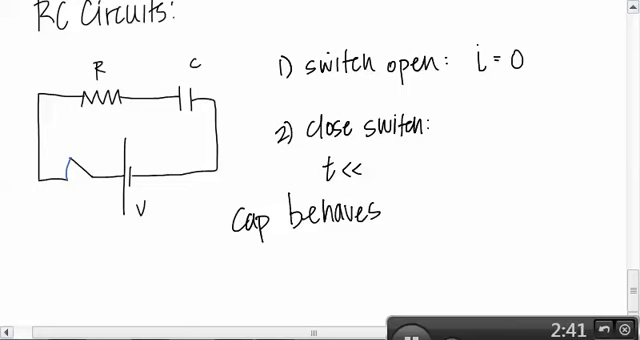
{"action": "type", "text": "as a"}
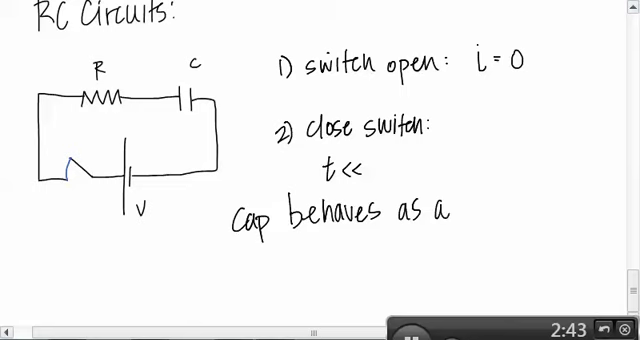
{"action": "type", "text": "wire (r"}
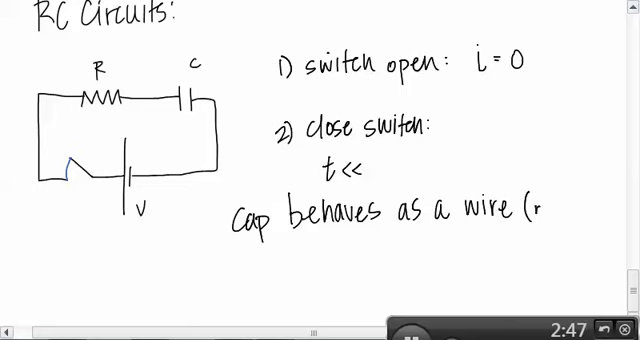
{"action": "type", "text": ")"}
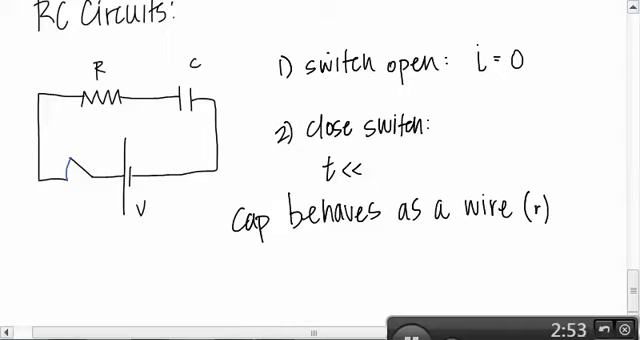
- Sketch the short-time circuit's top wire with its resistor and close the right side
{"action": "scroll", "scroll_direction": "down", "scroll_amount": 3}
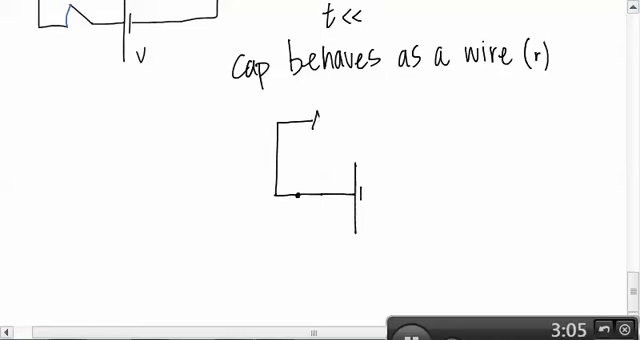
{"action": "left_click_drag", "start_coordinate": [290, 124], "coordinate": [364, 124]}
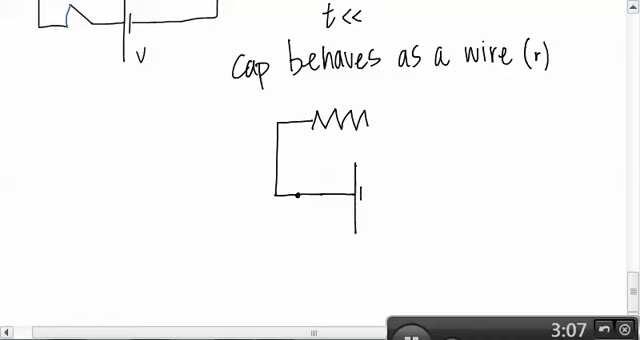
{"action": "left_click_drag", "start_coordinate": [362, 124], "coordinate": [404, 124]}
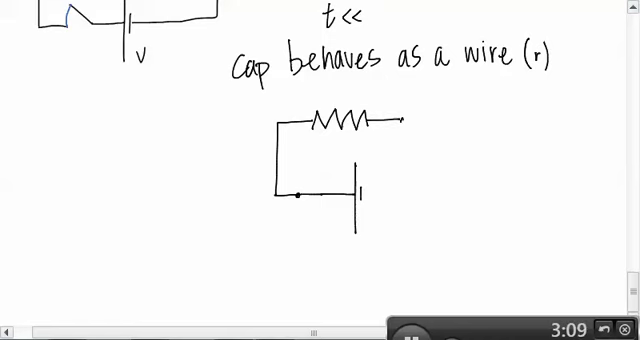
{"action": "left_click_drag", "start_coordinate": [400, 120], "coordinate": [464, 124]}
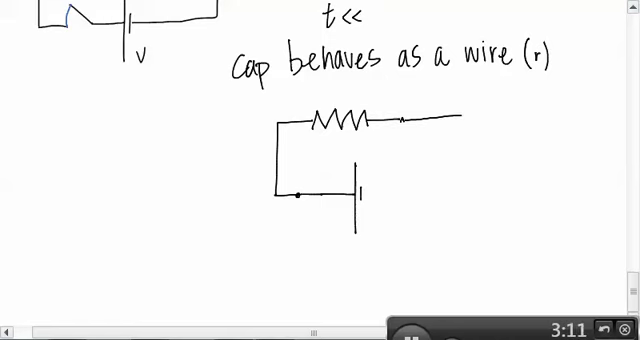
{"action": "left_click_drag", "start_coordinate": [364, 190], "coordinate": [458, 186]}
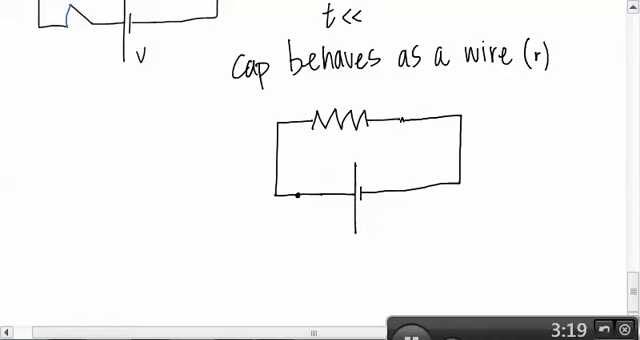
- Label the resistor R and battery V, and write i_R = V/R beside the circuit
{"action": "type", "text": "R"}
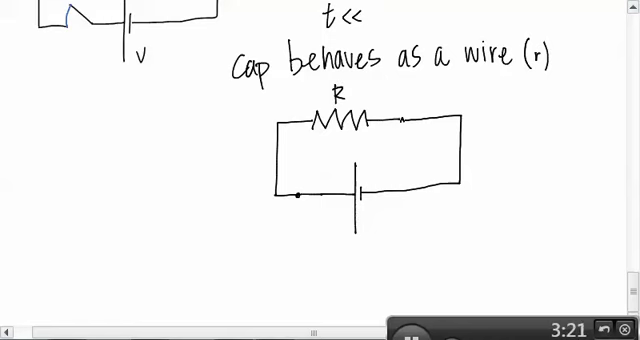
{"action": "type", "text": "r"}
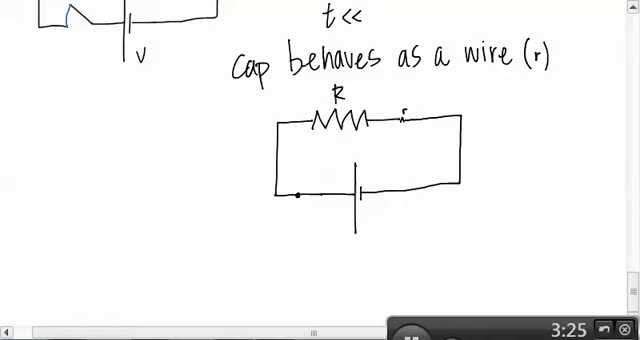
{"action": "type", "text": "V"}
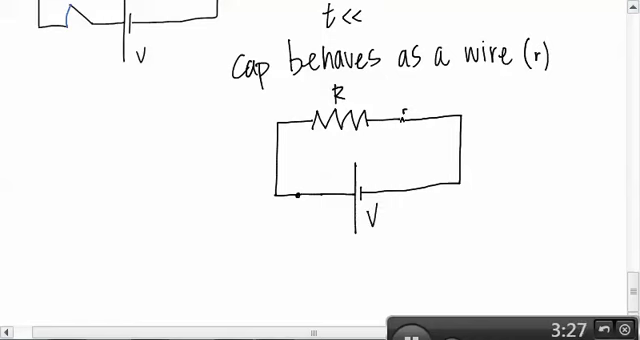
{"action": "type", "text": "i"}
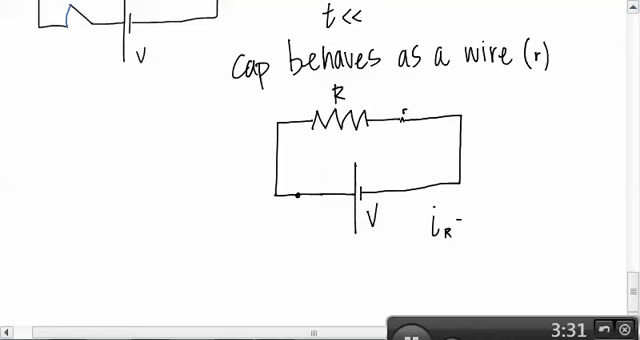
{"action": "left_click", "coordinate": [458, 220]}
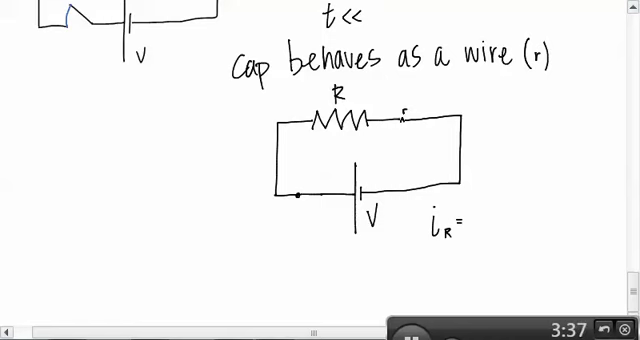
{"action": "type", "text": "V"}
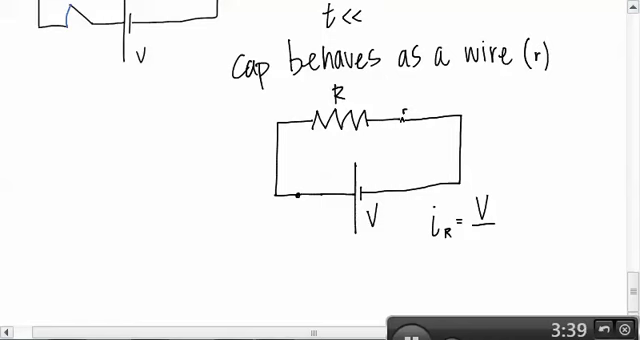
{"action": "type", "text": "R"}
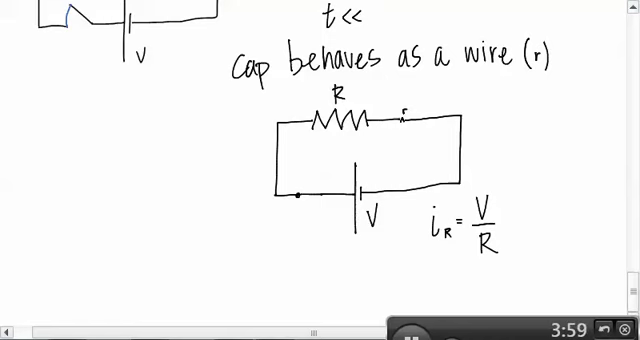
- Handwrite the third note "closed switch: t >>" below the previous work
{"action": "scroll", "scroll_direction": "down", "scroll_amount": 3}
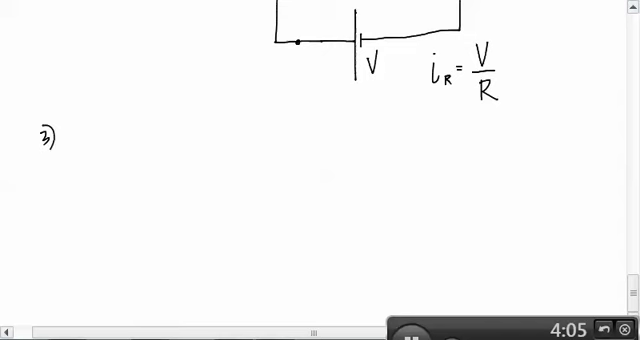
{"action": "type", "text": "close"}
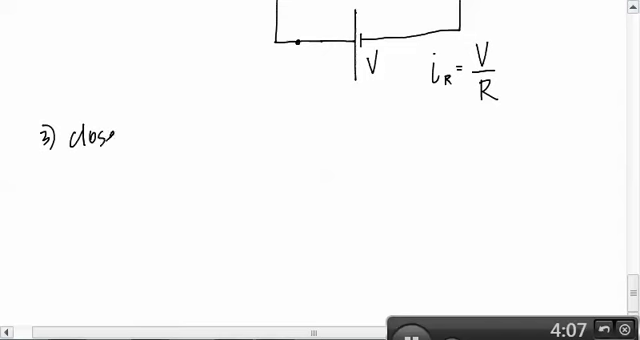
{"action": "type", "text": "switch:"}
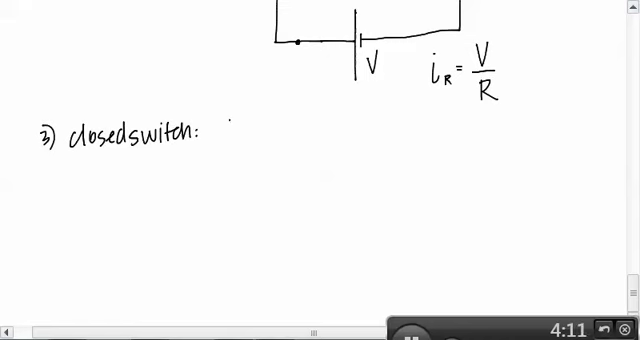
{"action": "type", "text": "t >>"}
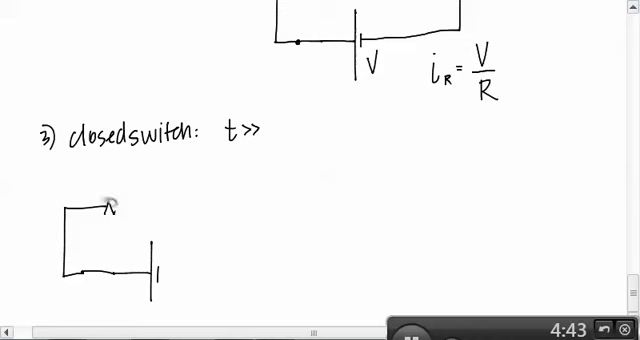
- Draw the long-time circuit with a small resistor and a large zigzag resistor labelled R
{"action": "left_click_drag", "start_coordinate": [96, 210], "coordinate": [150, 210]}
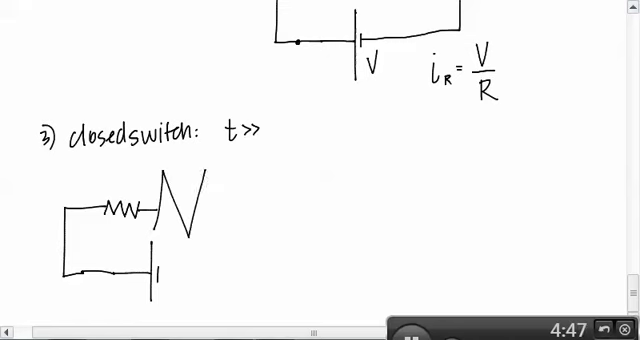
{"action": "left_click_drag", "start_coordinate": [180, 200], "coordinate": [284, 216]}
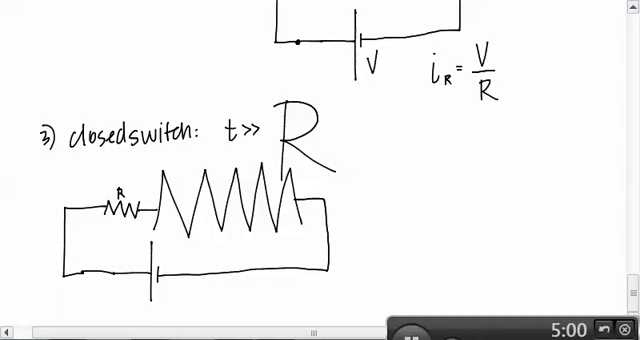
- Handwrite "Cap behaves as a HUGE Resistor." and "i ≈ 0" beside the long-time circuit
{"action": "type", "text": "Co"}
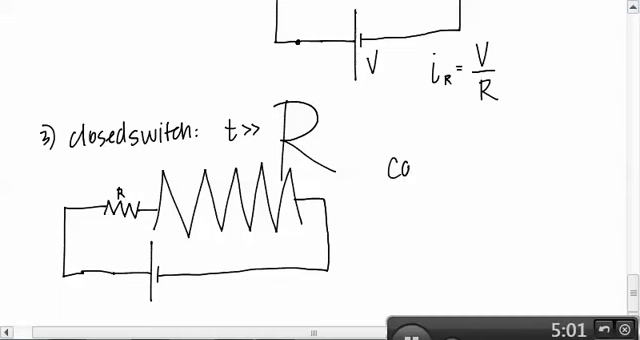
{"action": "type", "text": "Cap behaves as a"}
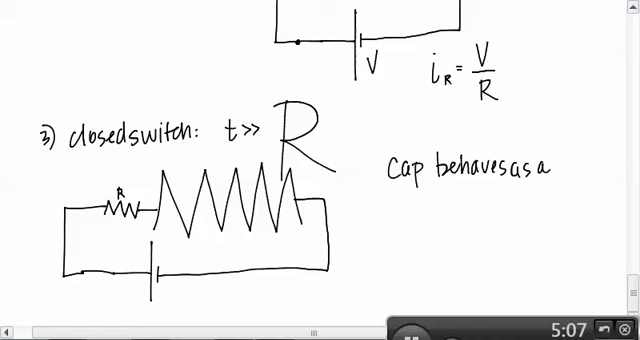
{"action": "type", "text": "HUGE R"}
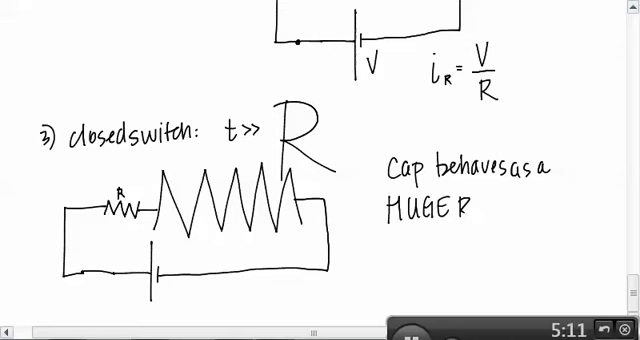
{"action": "type", "text": "Resistor."}
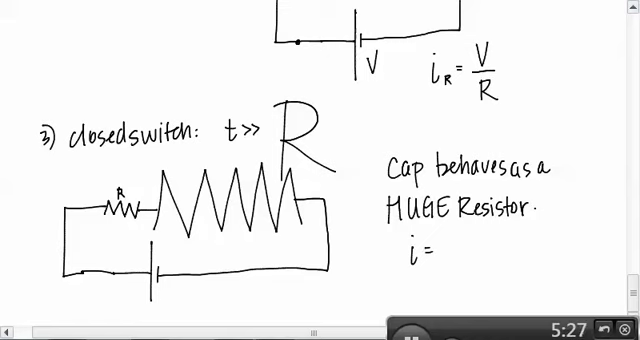
{"action": "type", "text": "~0"}
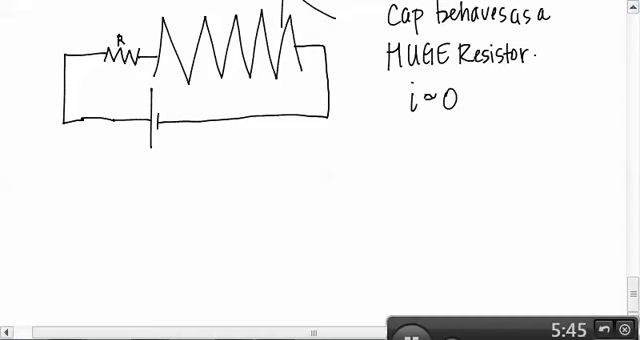
- Handwrite the heading "Discharge the capacitor:" on the new page
{"action": "type", "text": "Dis"}
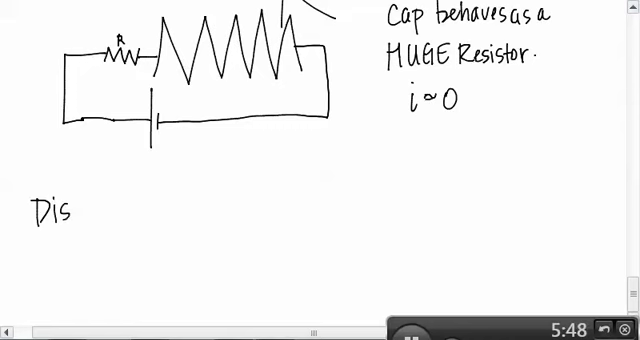
{"action": "type", "text": "charge the"}
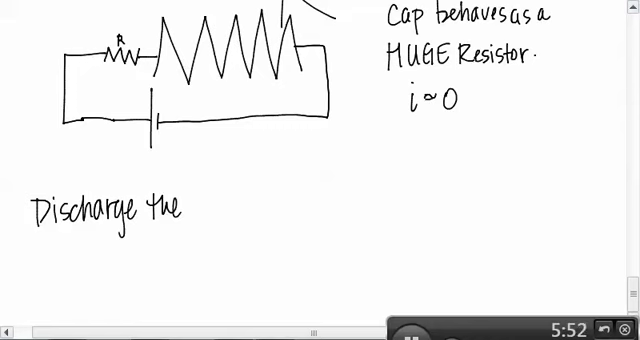
{"action": "type", "text": "capacitor:"}
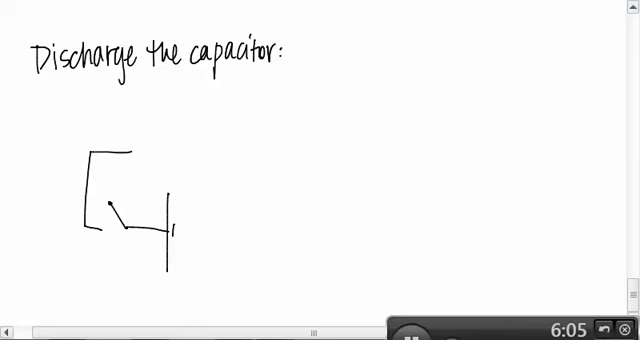
- Sketch the discharge circuit with resistor, capacitor and switch
{"action": "left_click_drag", "start_coordinate": [128, 150], "coordinate": [164, 156]}
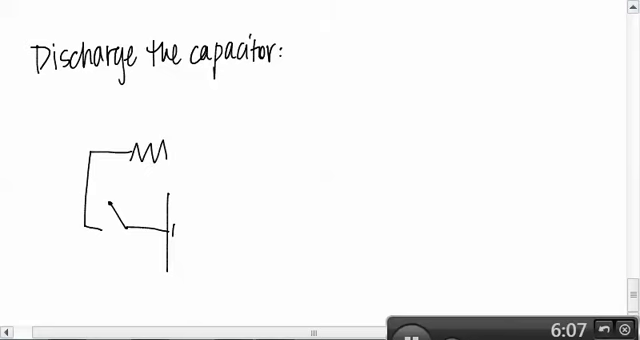
{"action": "left_click_drag", "start_coordinate": [170, 156], "coordinate": [210, 156]}
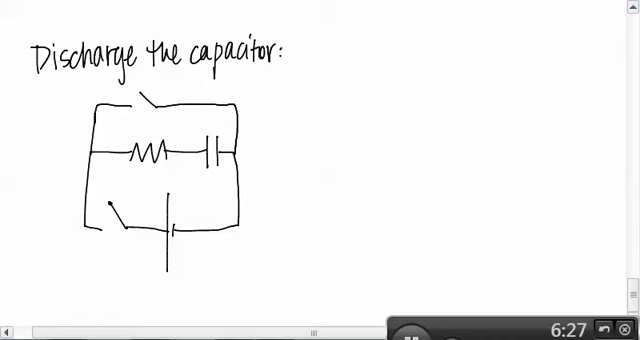
{"action": "left_click_drag", "start_coordinate": [108, 206], "coordinate": [104, 228]}
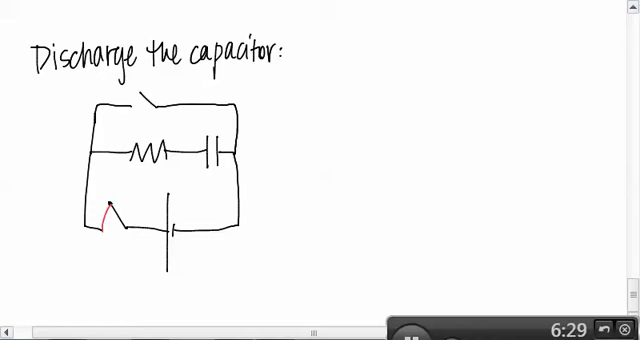